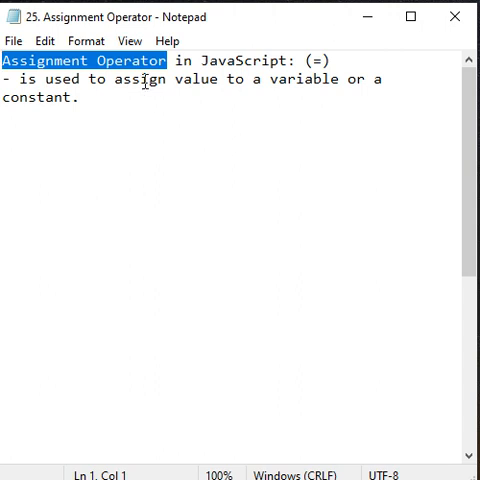
- Declare var a = 10; in the default script file
double_click(307, 79)
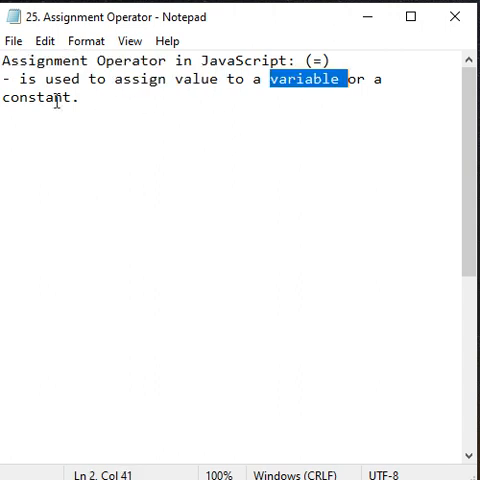
double_click(42, 98)
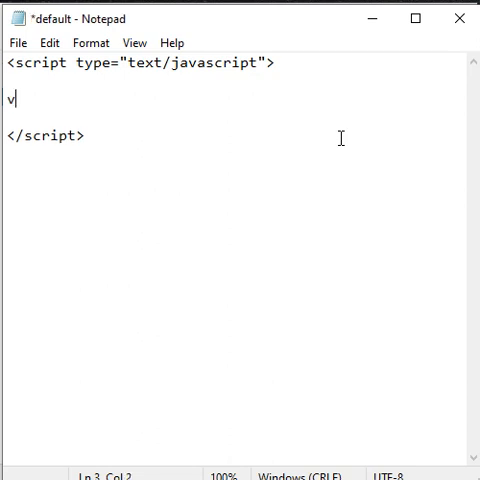
text(ar a)
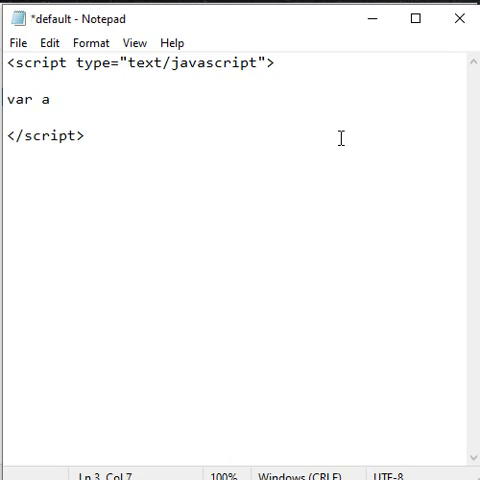
text(= 10;)
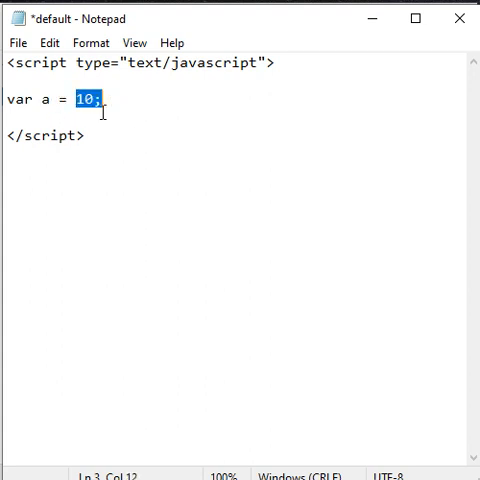
- Add document.write("a=", a); with comment // a=10 and a <br/> line break write
text(document.write("a=", a);		// a=10)
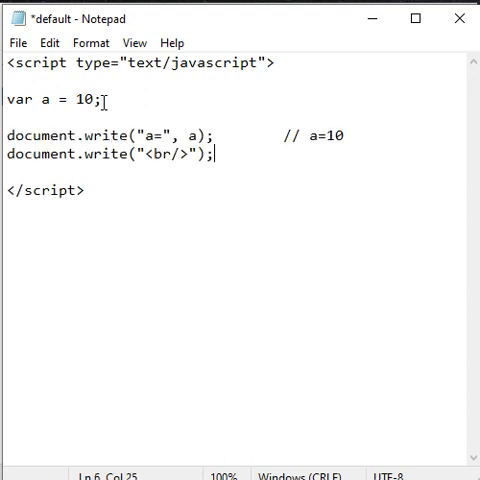
double_click(197, 135)
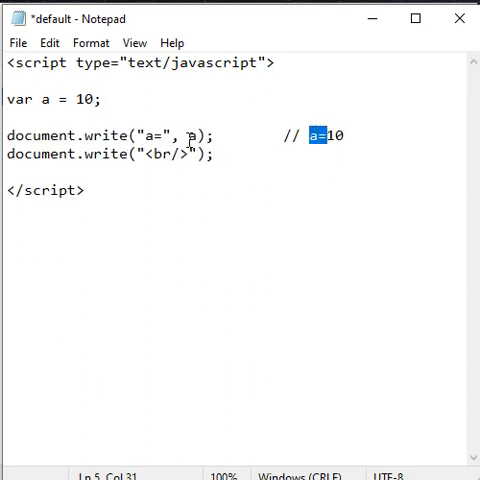
click(17, 42)
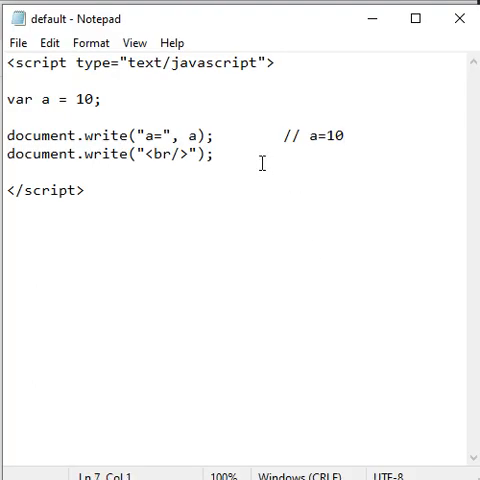
- Declare const PI = 3.142; with its document.write and PI=3.142 comment, then save with Ctrl+S
text(cons)
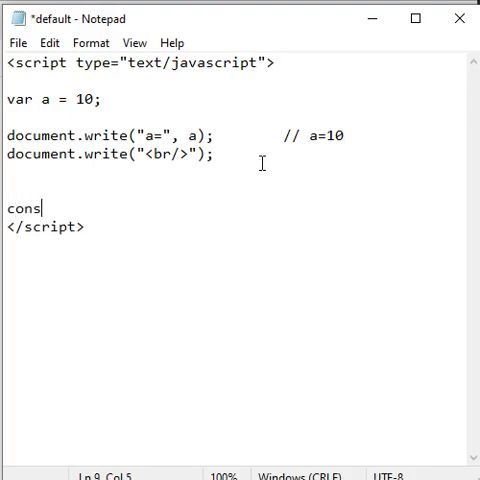
text(t PI = 3.142;)
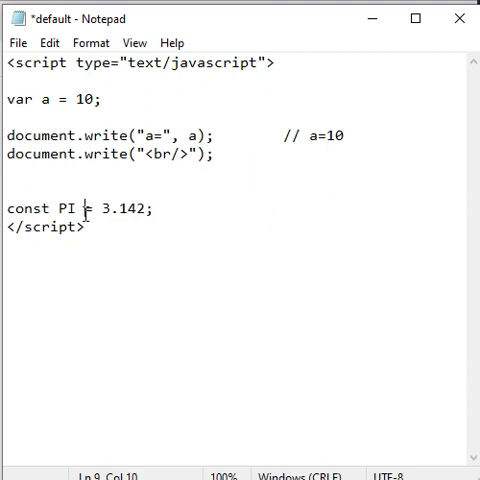
drag(97, 208, 155, 208)
text(document.write("PI=", PI);       // PI=3.142)
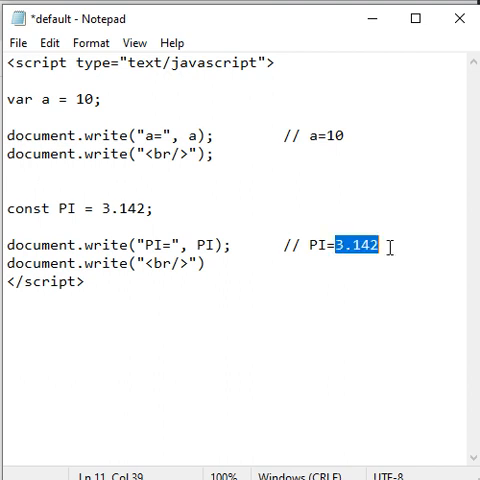
key(ctrl+s)
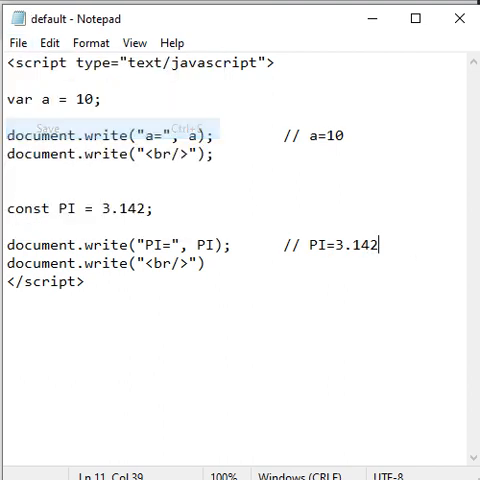